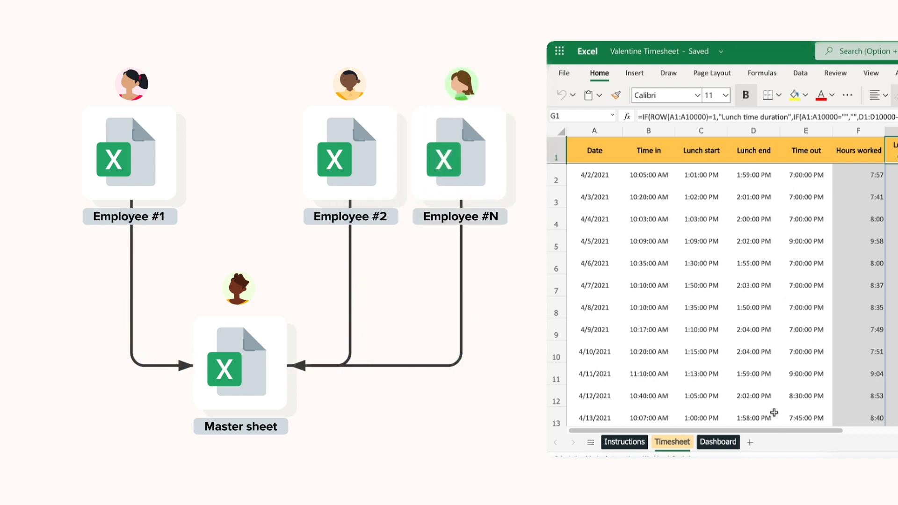
# Leave the sign-in page and reach the Employee timesheet management template page.
pyautogui.moveTo(594, 174); pyautogui.dragTo(804, 374)
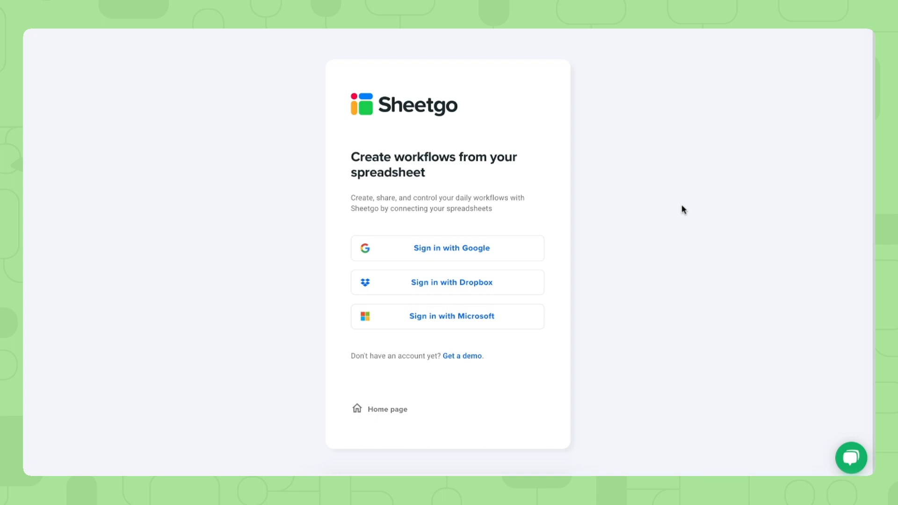
pyautogui.moveTo(615, 209)
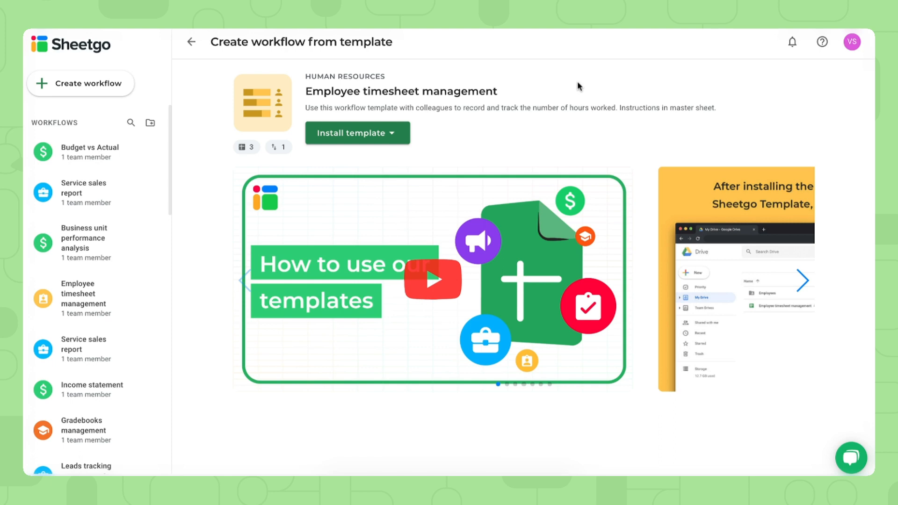
pyautogui.moveTo(422, 126)
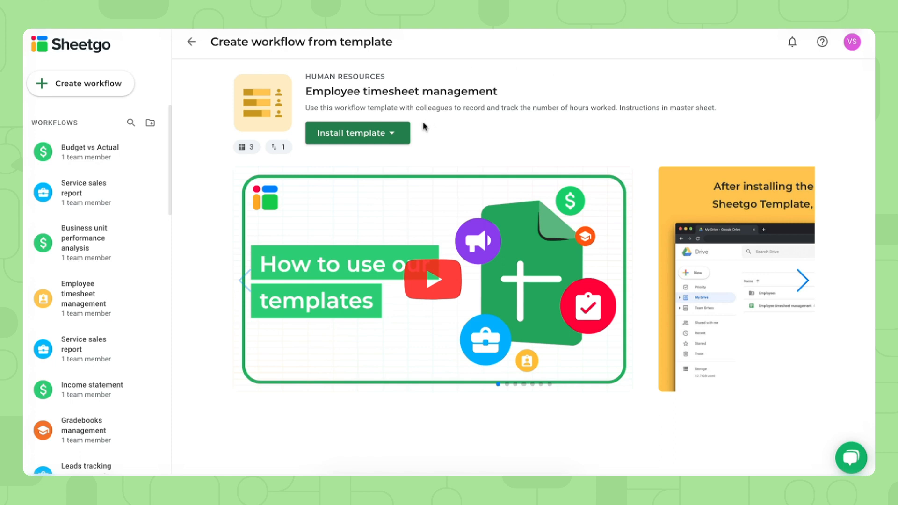
# Show the template's install options for Google Sheets and Excel destinations.
pyautogui.click(351, 133)
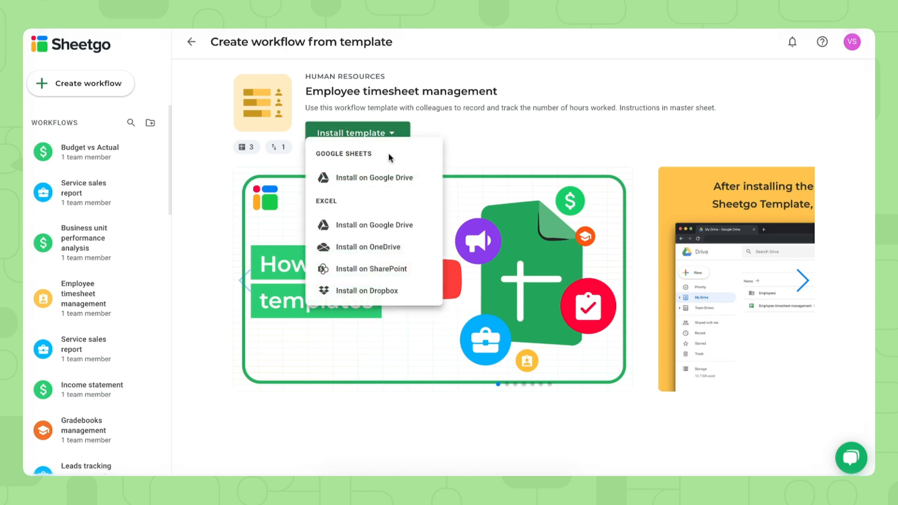
pyautogui.moveTo(375, 177)
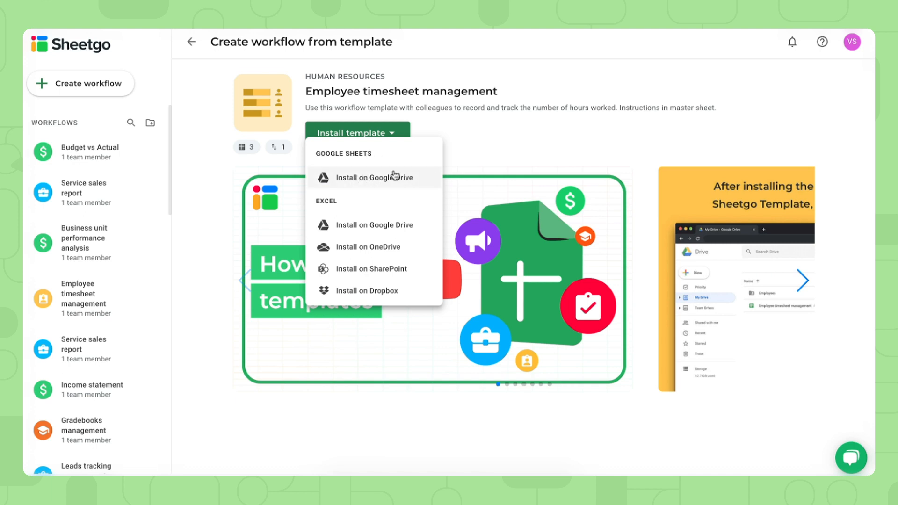
pyautogui.moveTo(393, 177)
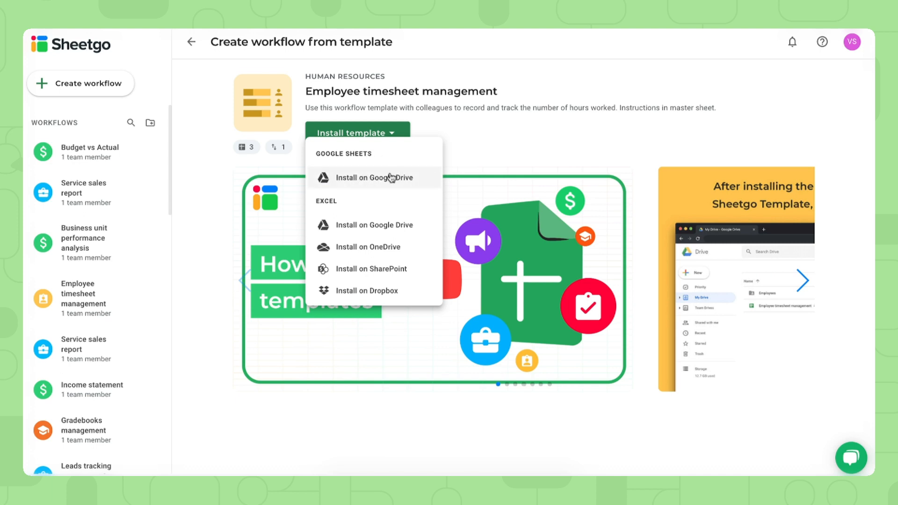
pyautogui.moveTo(351, 201)
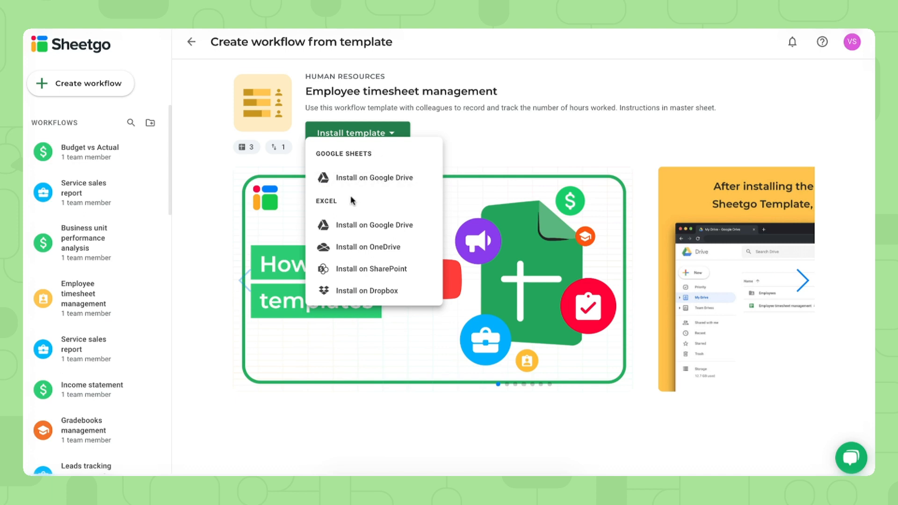
pyautogui.moveTo(345, 203)
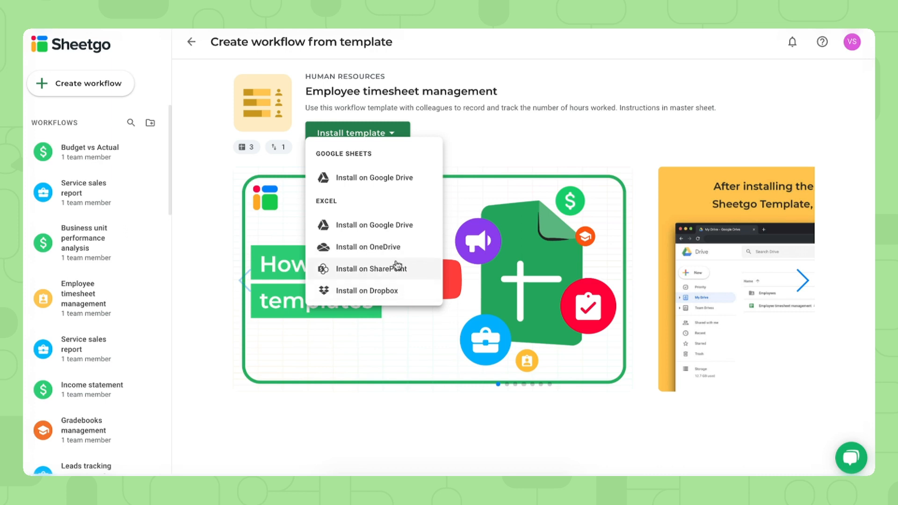
pyautogui.moveTo(371, 268)
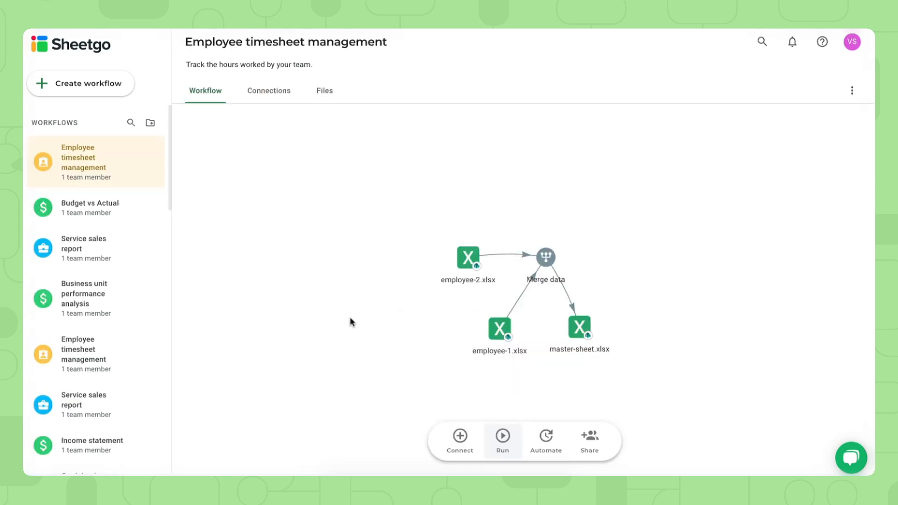
pyautogui.moveTo(632, 259)
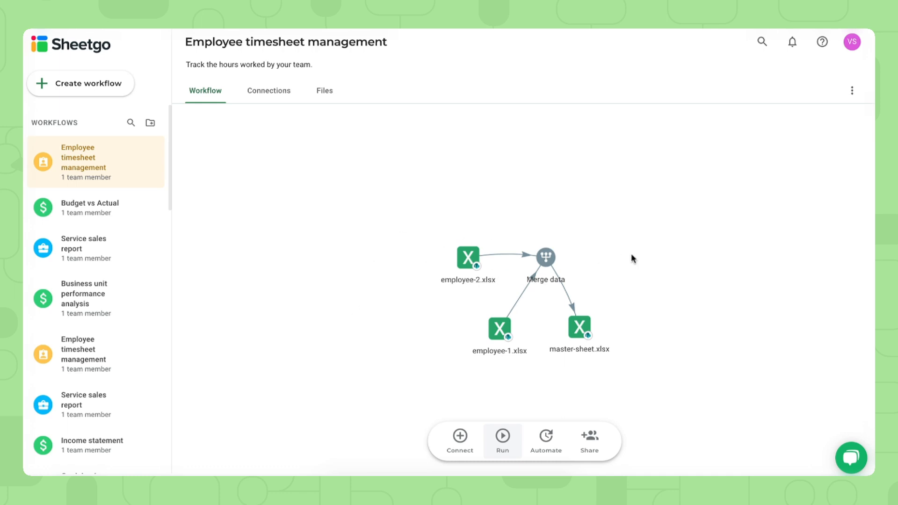
pyautogui.moveTo(640, 331)
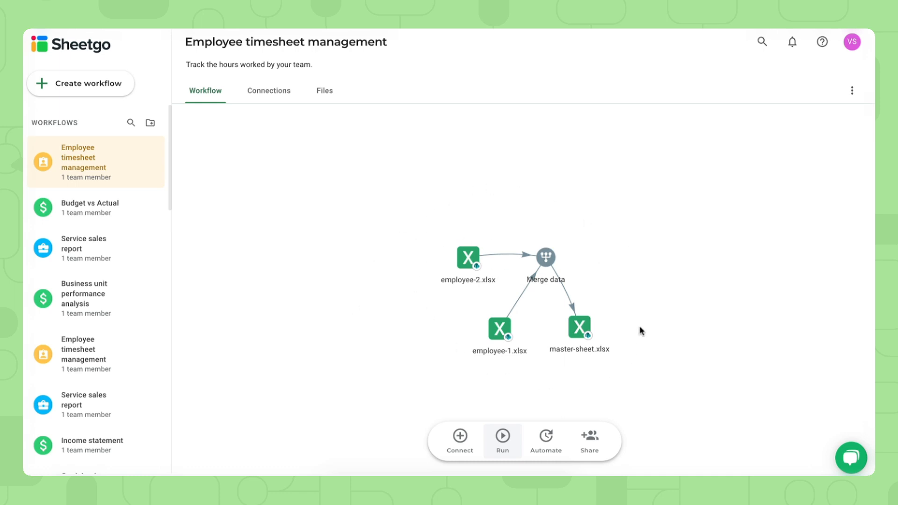
pyautogui.moveTo(653, 298)
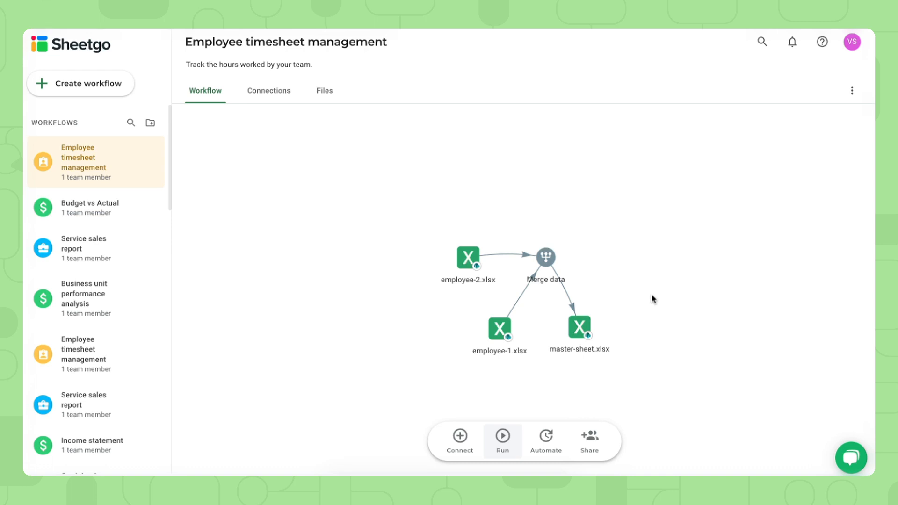
pyautogui.moveTo(473, 234)
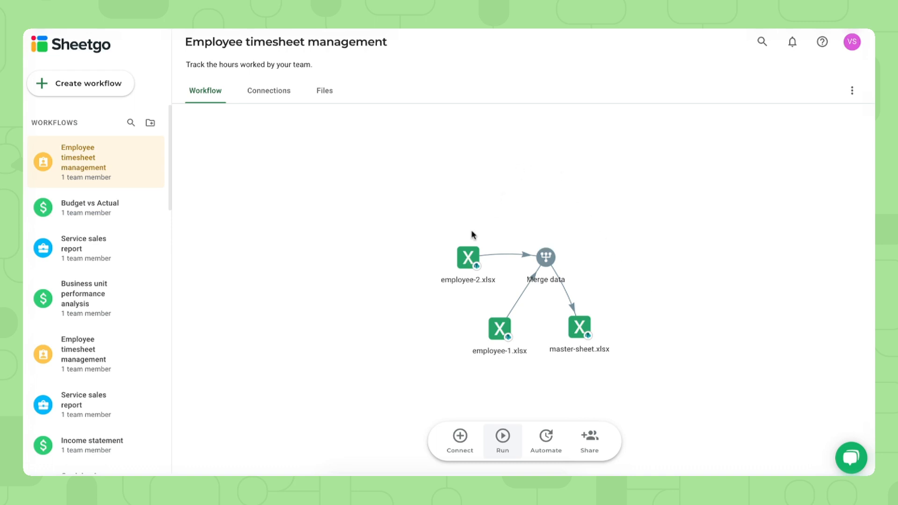
pyautogui.moveTo(474, 284)
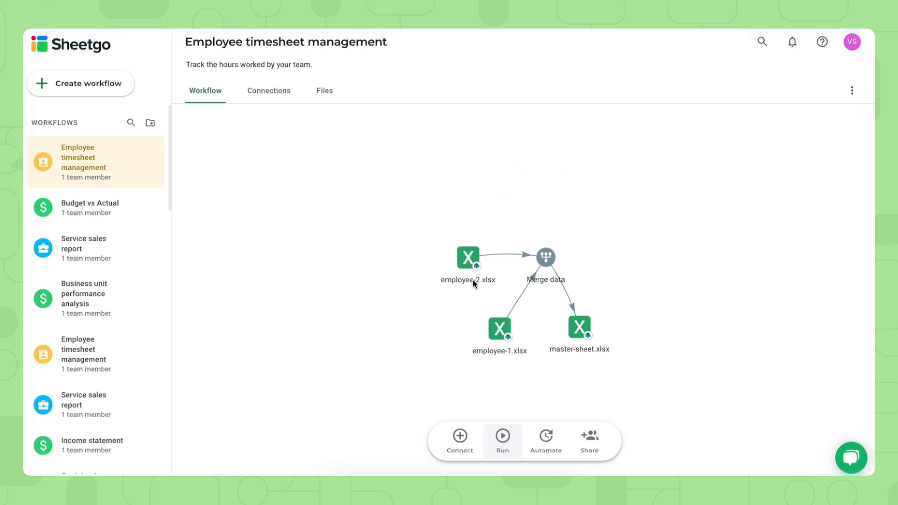
pyautogui.moveTo(465, 281)
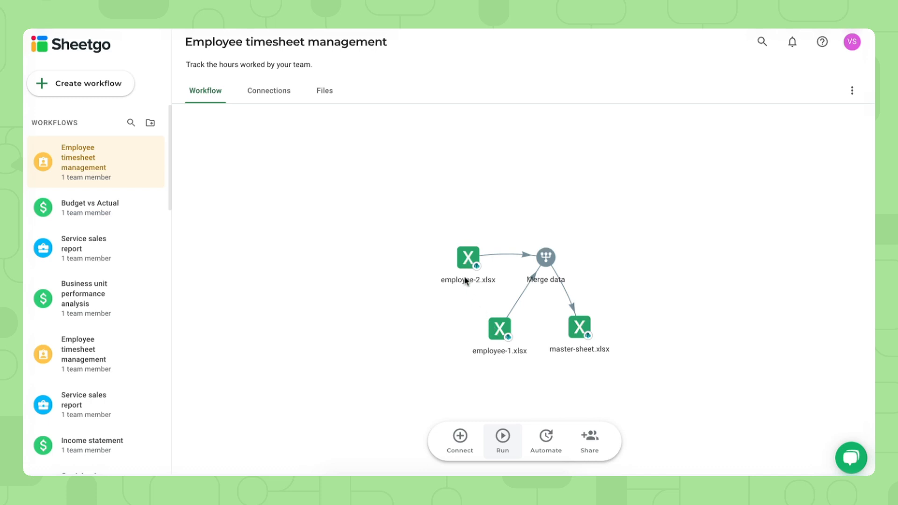
pyautogui.moveTo(467, 270)
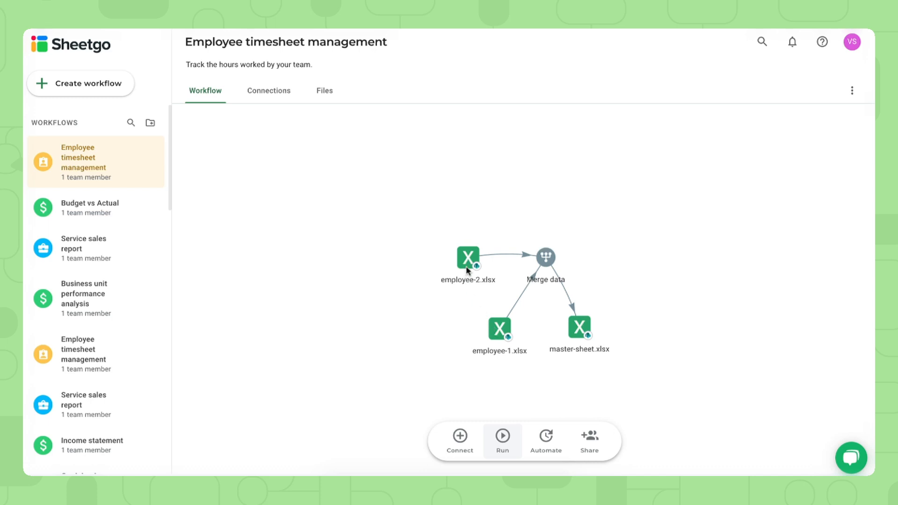
pyautogui.moveTo(468, 262)
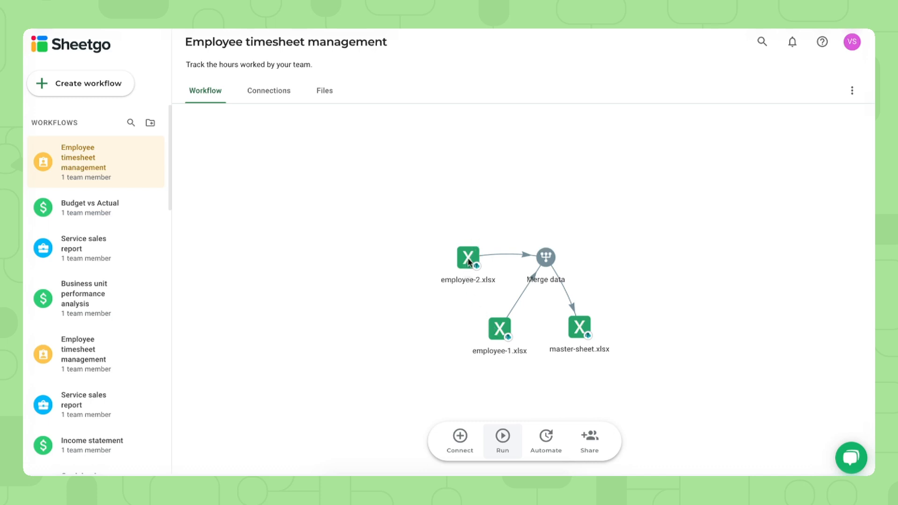
pyautogui.moveTo(551, 209)
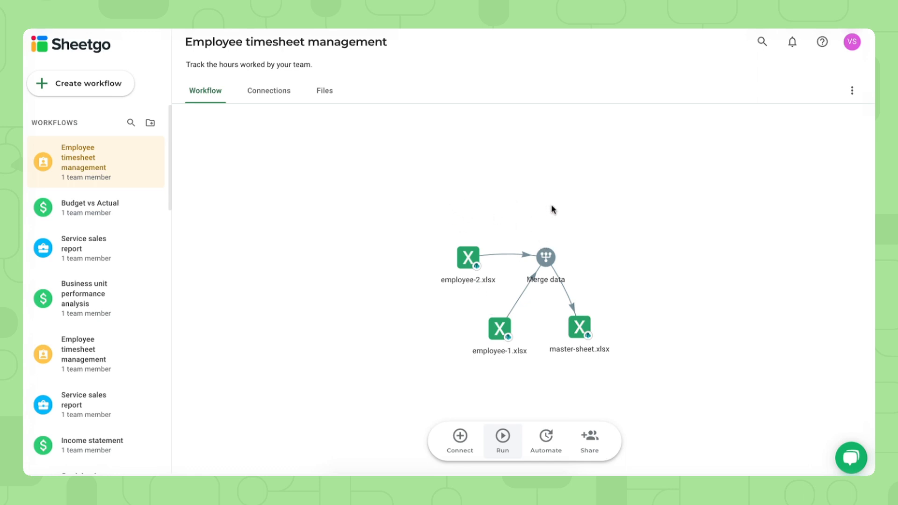
pyautogui.moveTo(566, 236)
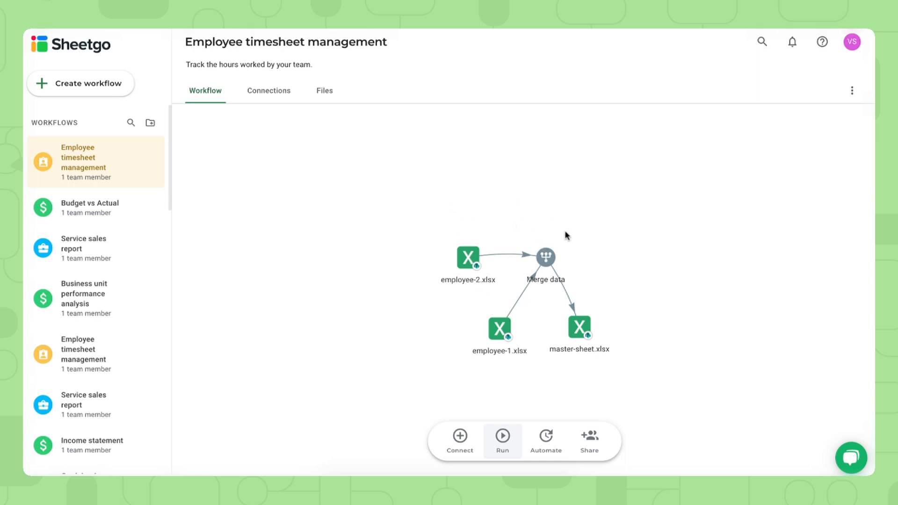
pyautogui.moveTo(576, 339)
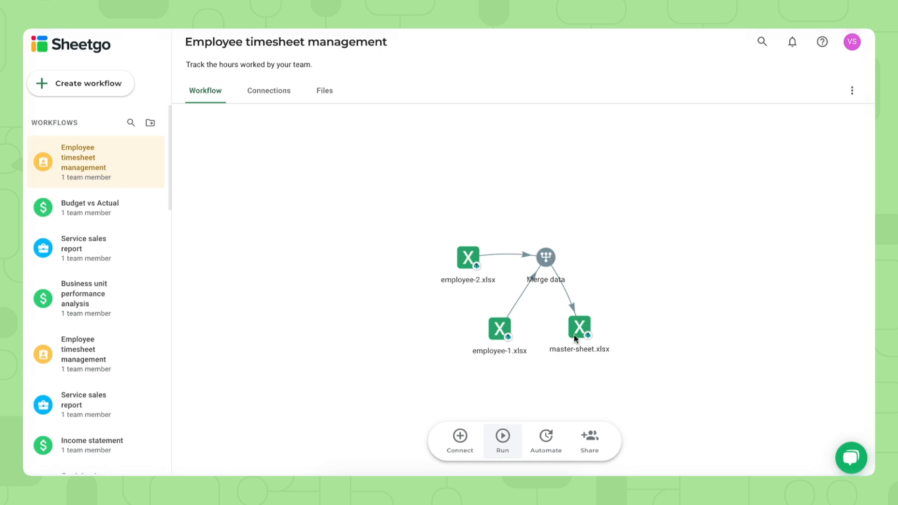
pyautogui.moveTo(628, 280)
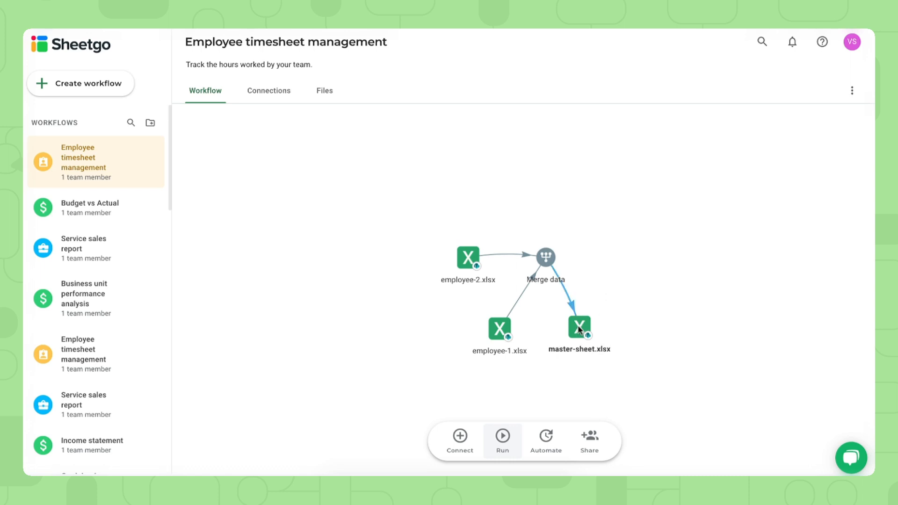
# Open master-sheet.xlsx from the workflow diagram's merge output node.
pyautogui.doubleClick(578, 329)
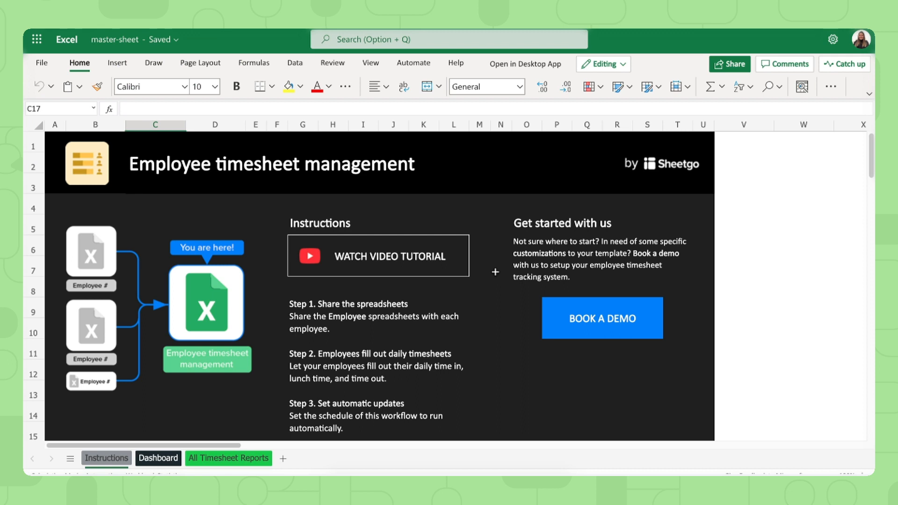
pyautogui.moveTo(498, 197)
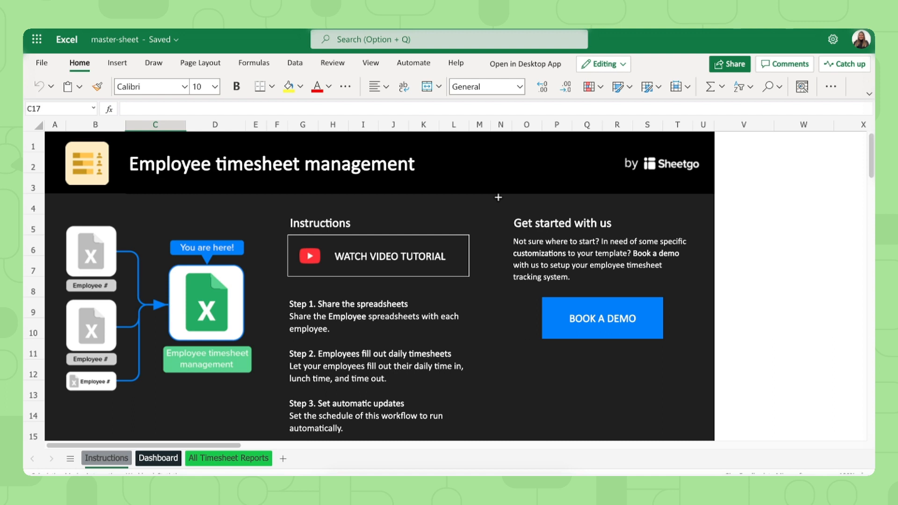
pyautogui.moveTo(524, 64)
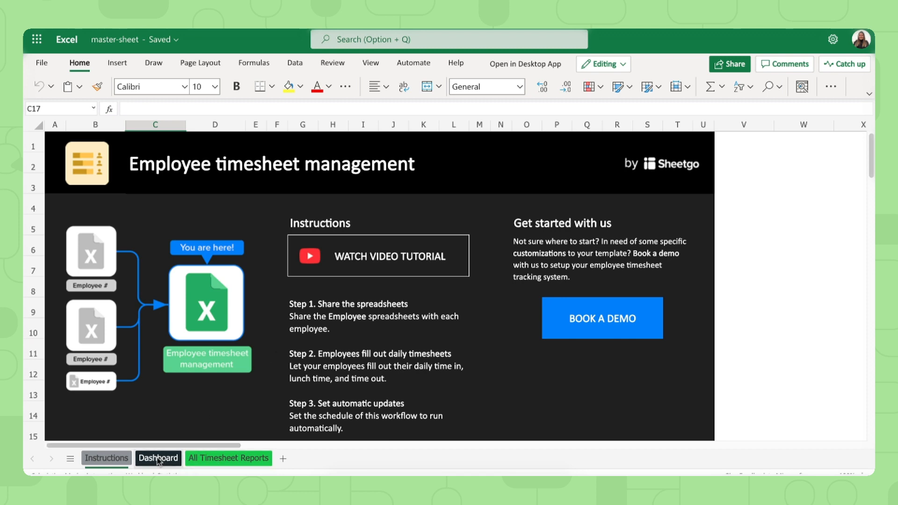
# View master-sheet's Dashboard charts of hours per day and average arrival times.
pyautogui.click(158, 458)
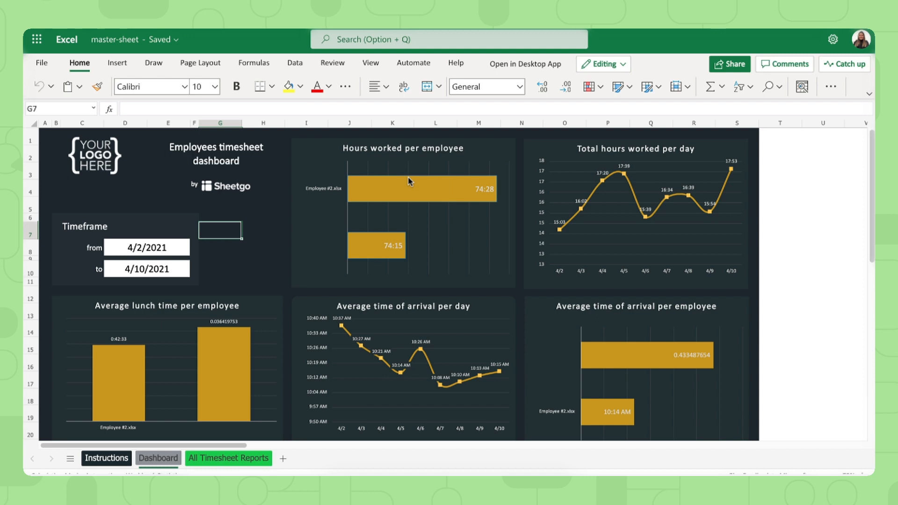
pyautogui.moveTo(600, 182)
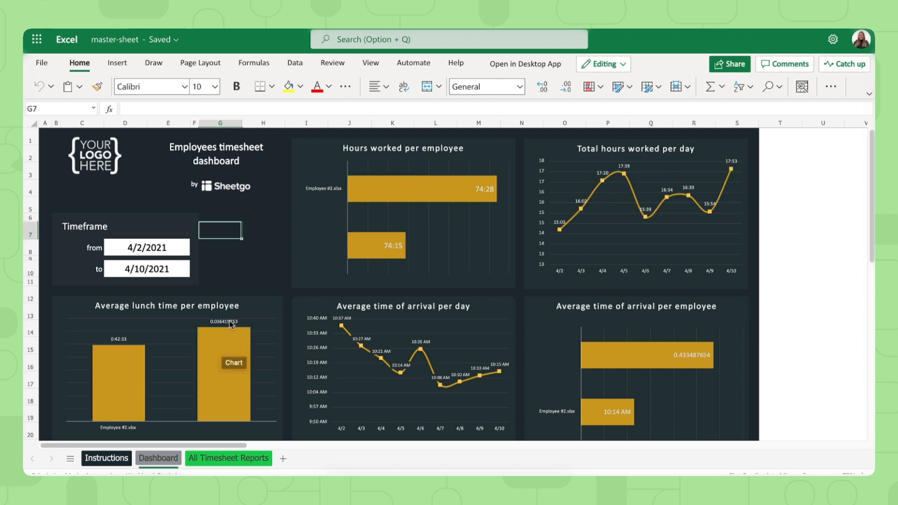
pyautogui.moveTo(355, 336)
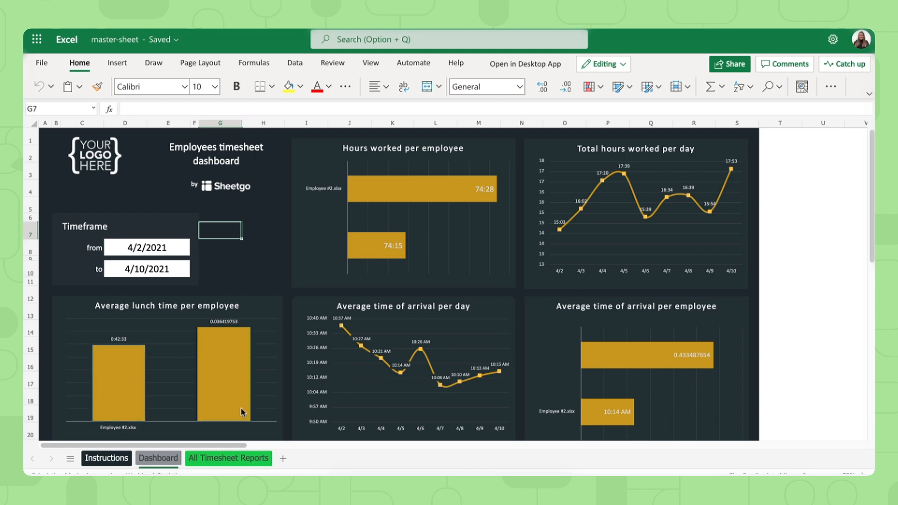
# Review the merged timesheet rows and source files in All Timesheet Reports.
pyautogui.click(228, 458)
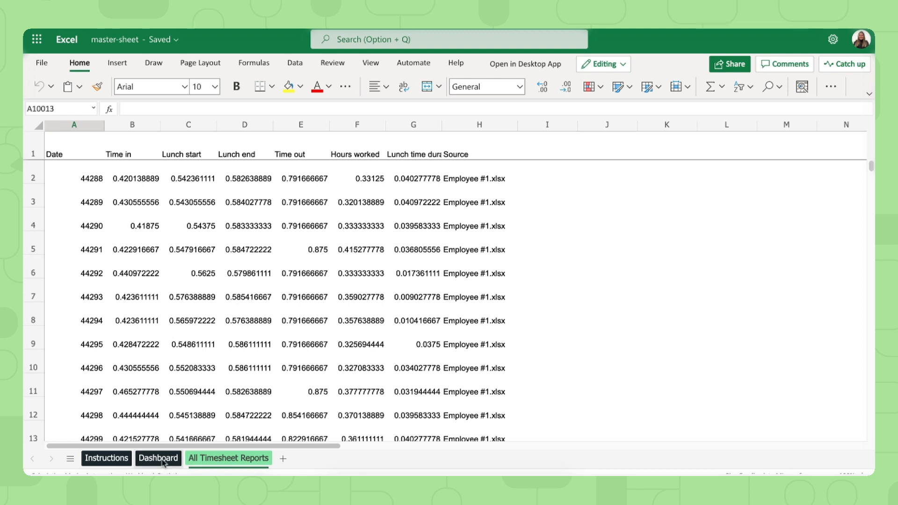
pyautogui.click(158, 458)
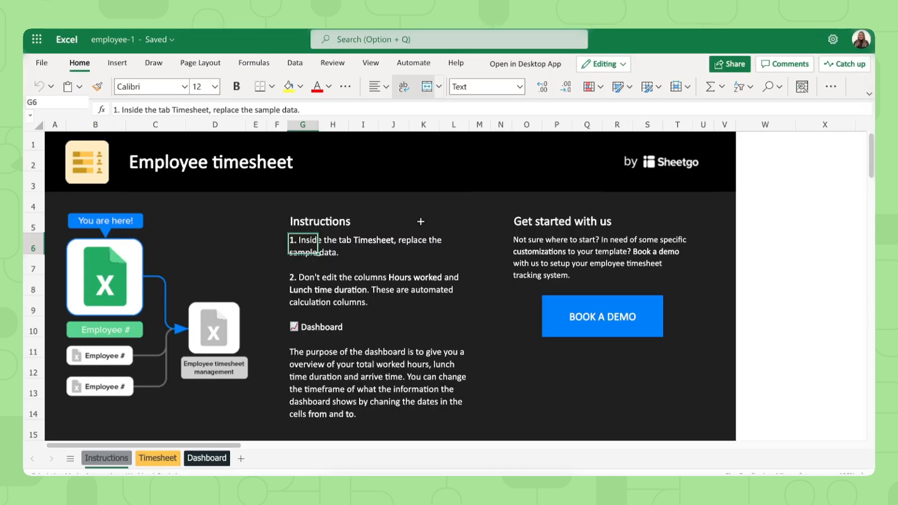
# Rename the employee-1 workbook to 'Valentine Timesheet'.
pyautogui.click(129, 39)
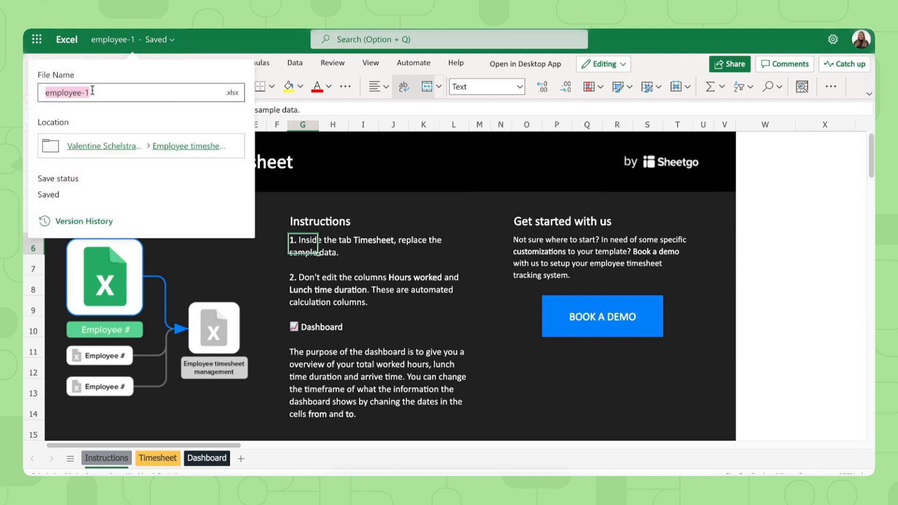
pyautogui.write('V')
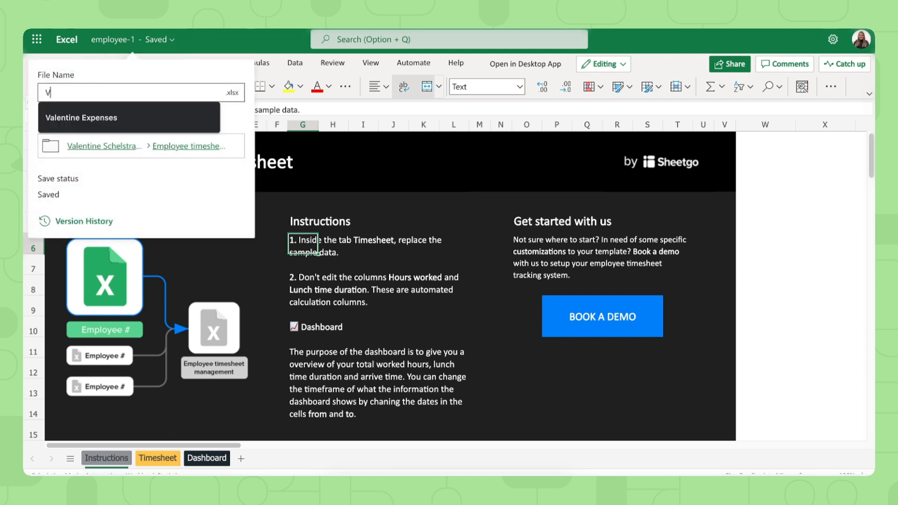
pyautogui.write('Valentine E')
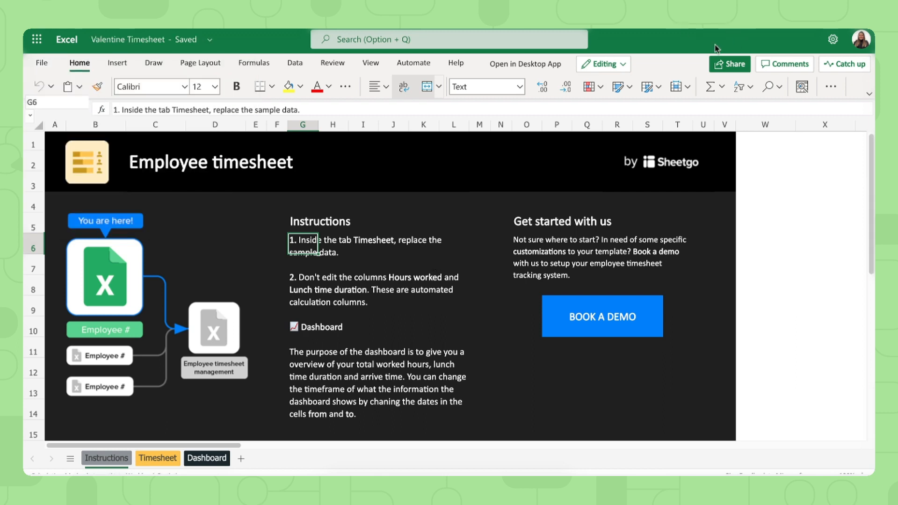
pyautogui.moveTo(729, 63)
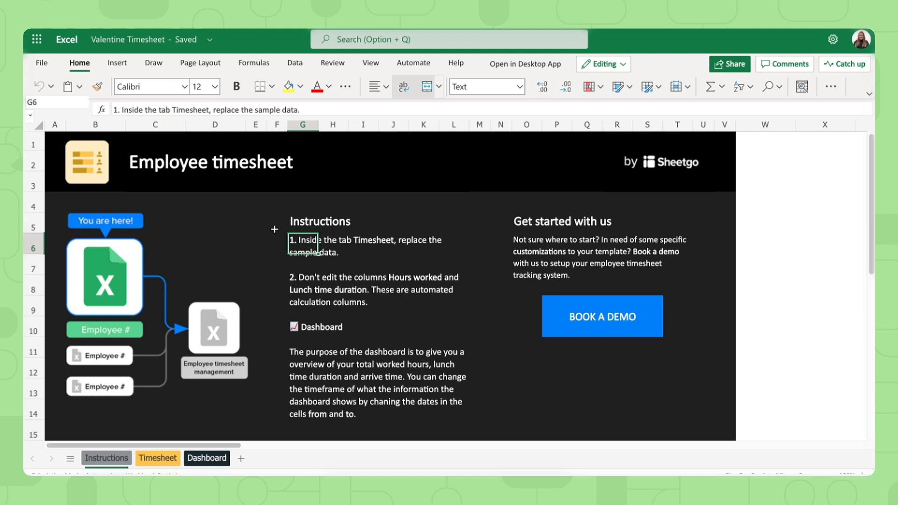
pyautogui.moveTo(330, 273)
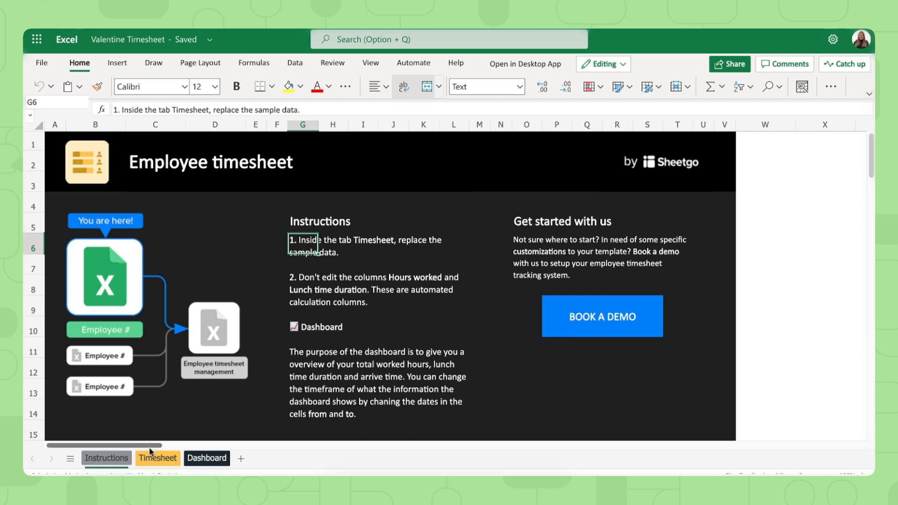
# Open the Timesheet sheet and inspect the entered times in A2:E12.
pyautogui.click(157, 457)
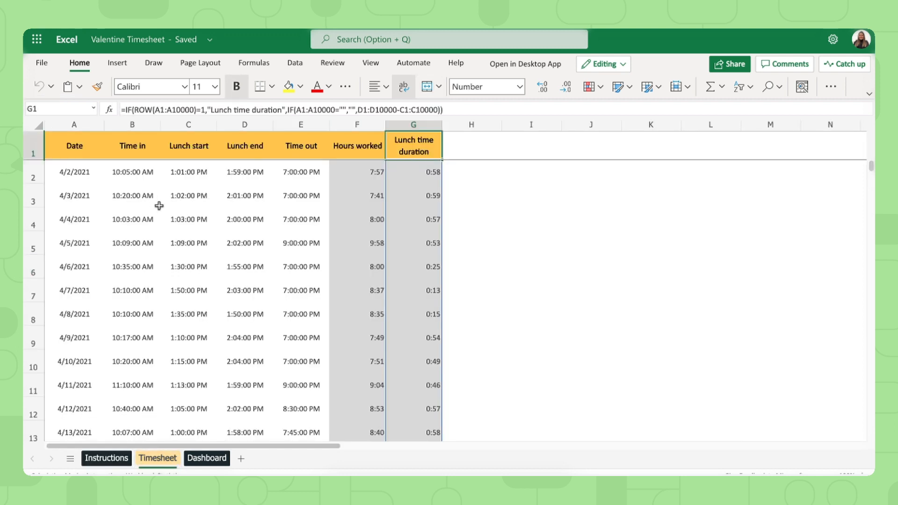
pyautogui.moveTo(301, 125)
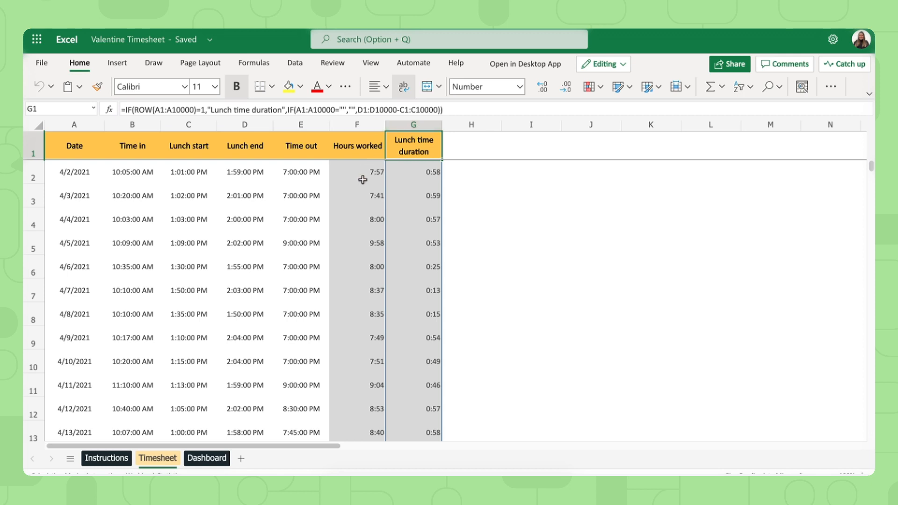
pyautogui.moveTo(364, 178)
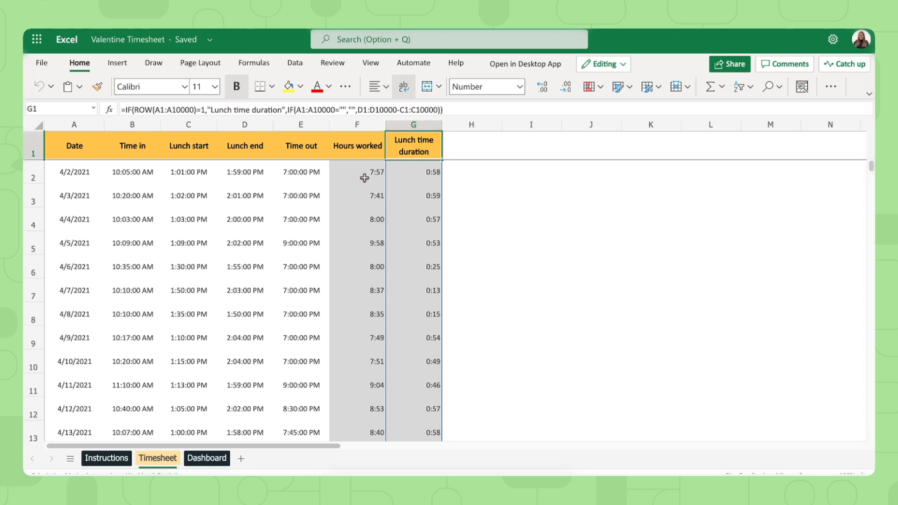
pyautogui.moveTo(268, 426)
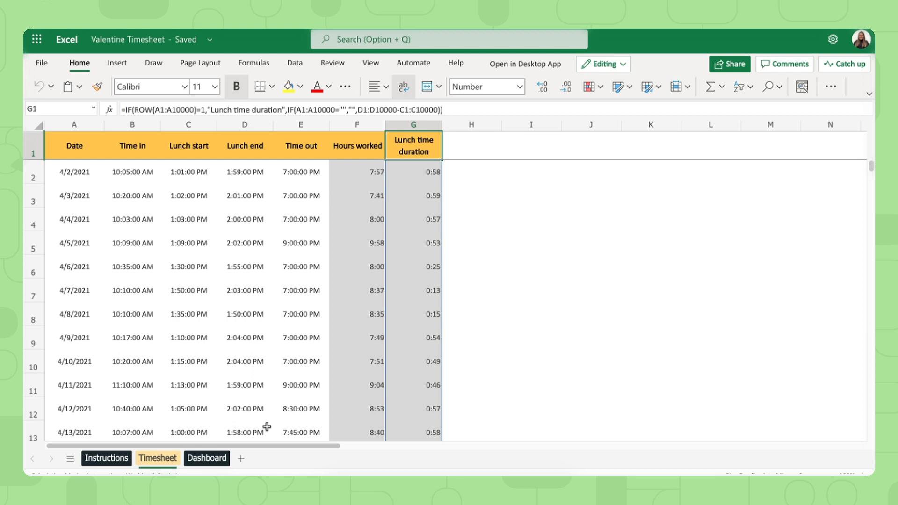
pyautogui.moveTo(74, 172); pyautogui.dragTo(132, 219)
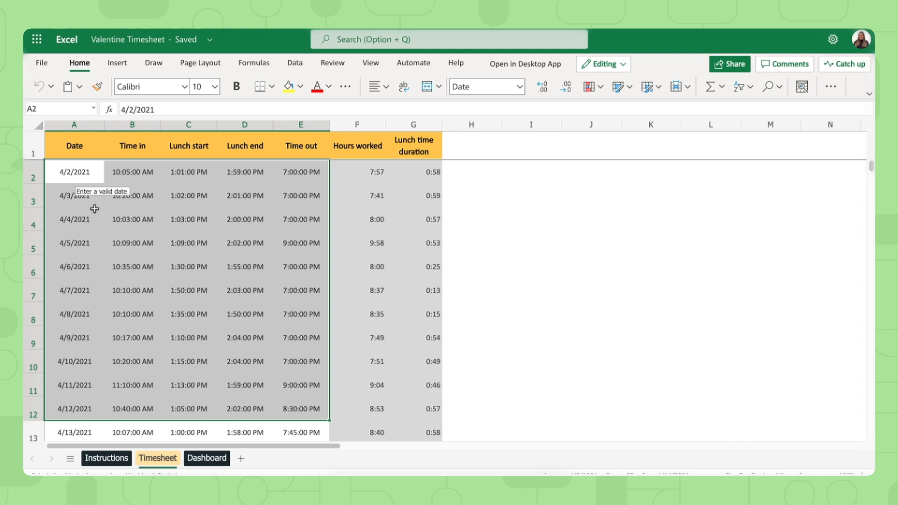
pyautogui.click(73, 172)
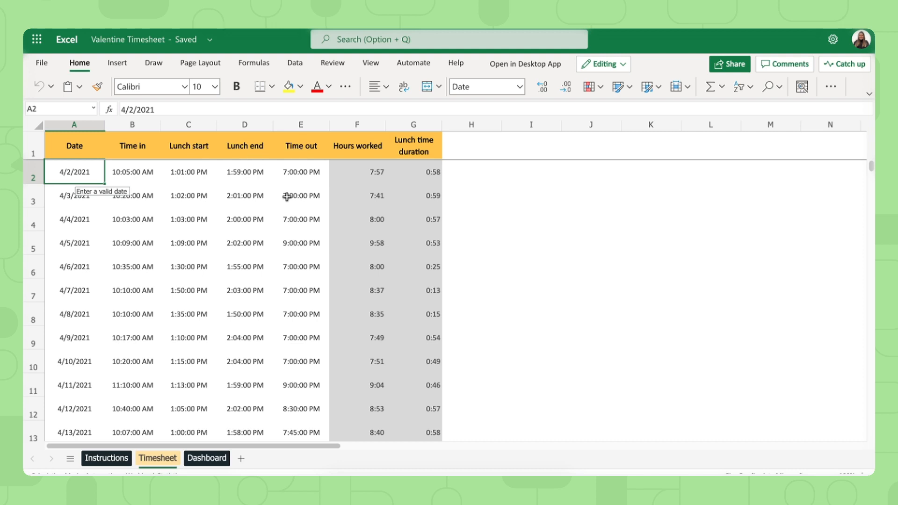
# Scroll the Dashboard sheet's worked hours, lunch duration and arrive time charts.
pyautogui.click(206, 457)
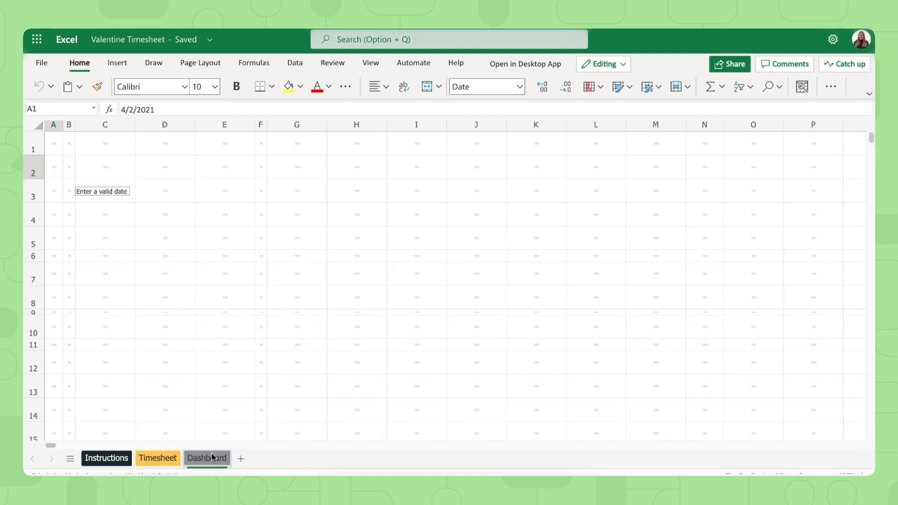
pyautogui.click(206, 457)
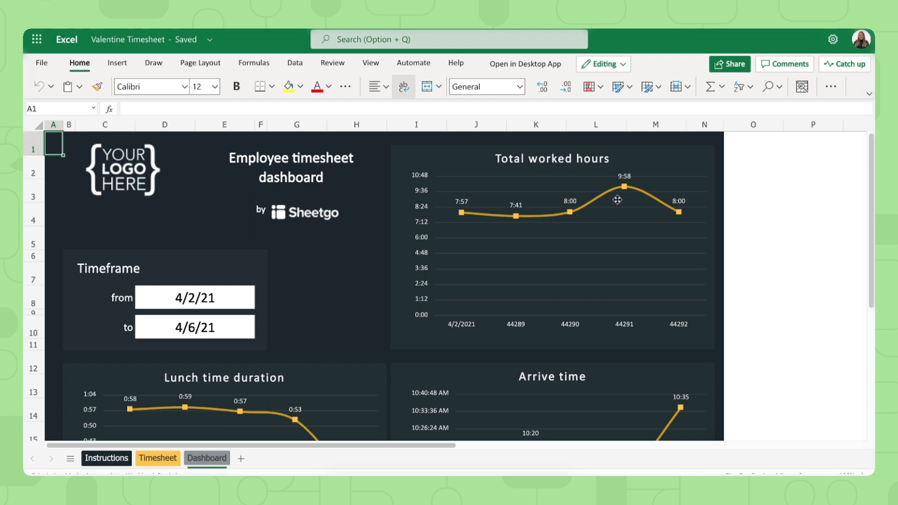
pyautogui.scroll(-3)
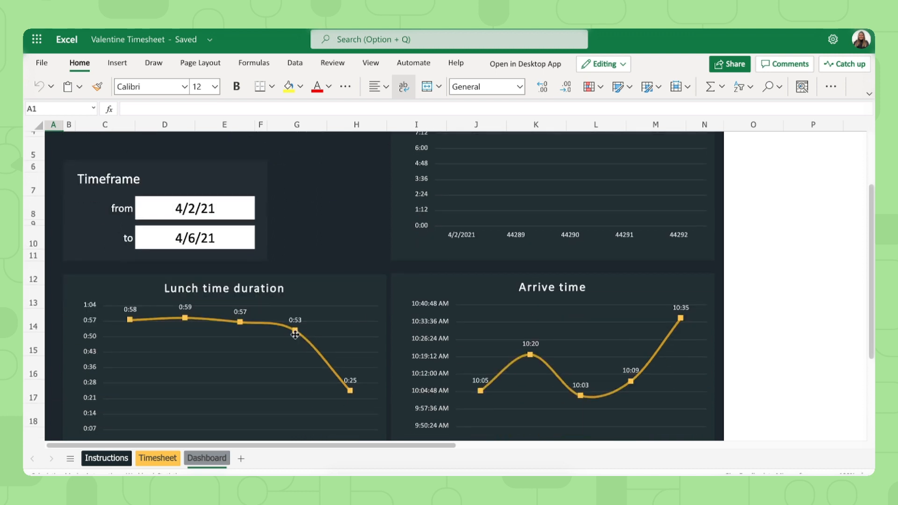
pyautogui.scroll(-3)
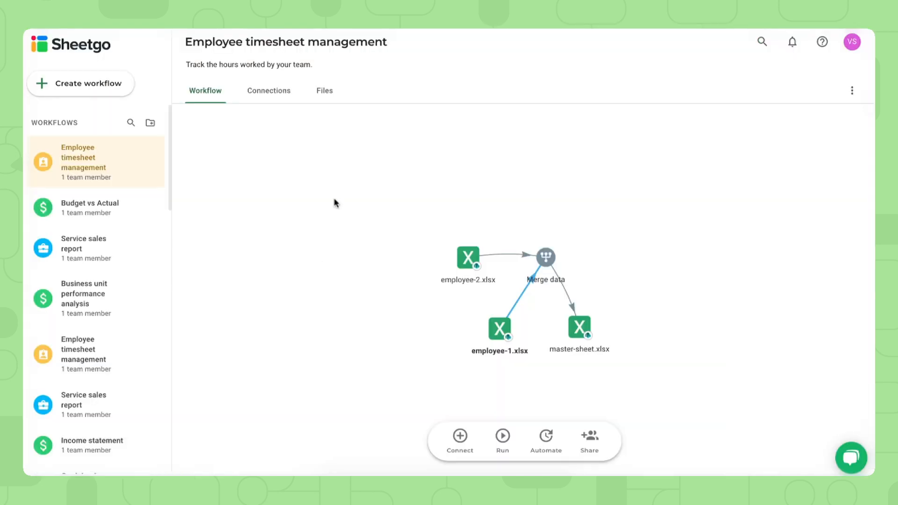
pyautogui.moveTo(508, 294)
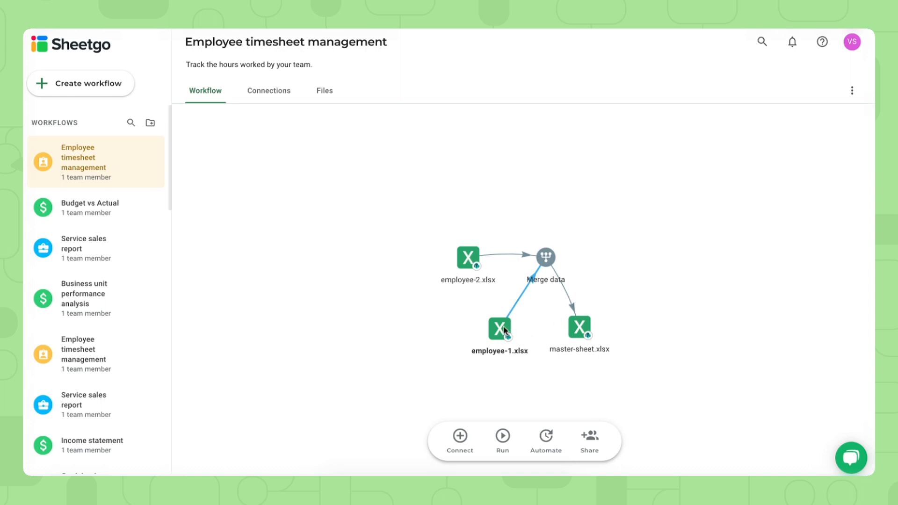
pyautogui.moveTo(494, 384)
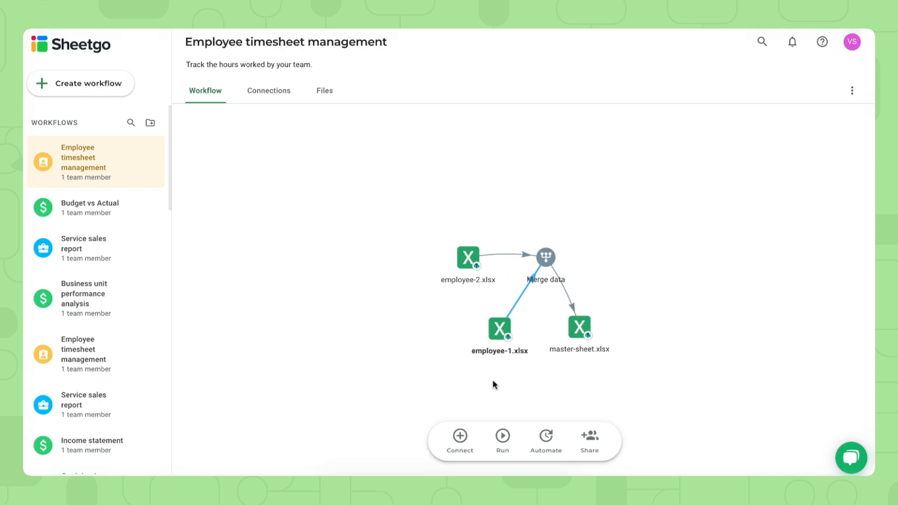
pyautogui.moveTo(482, 257)
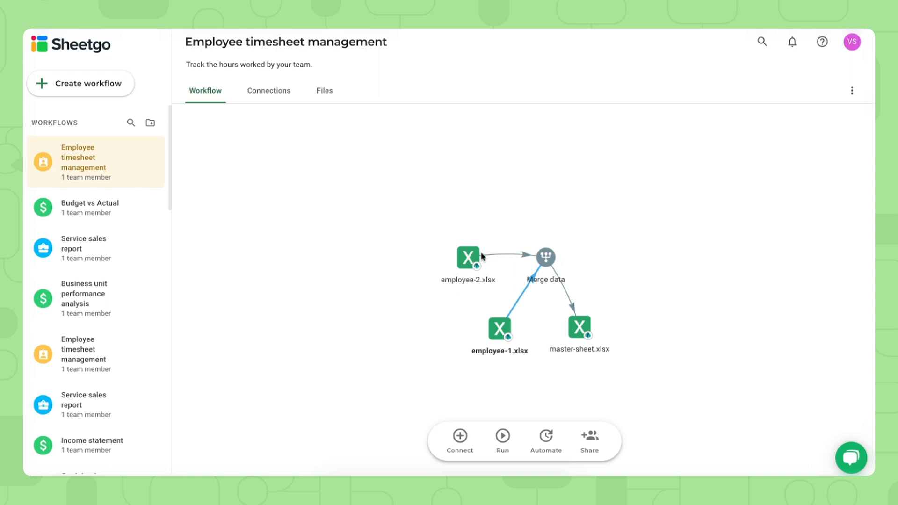
pyautogui.moveTo(578, 337)
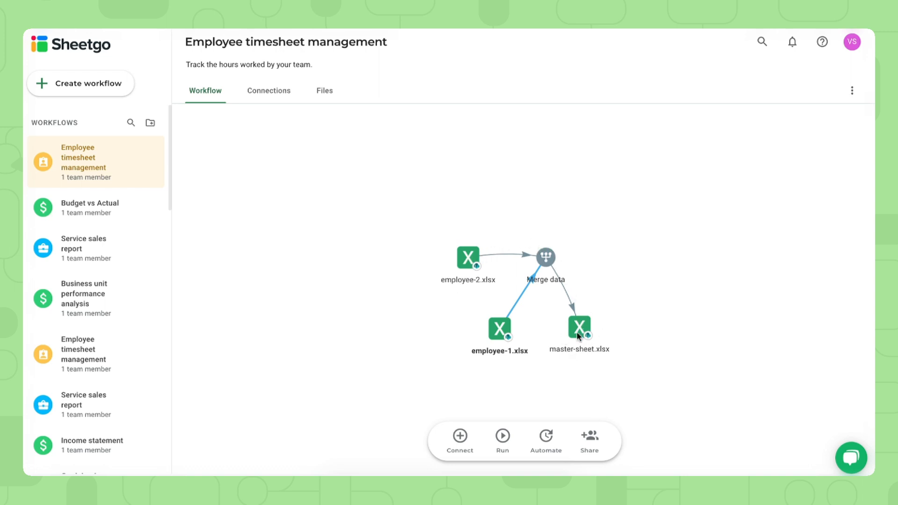
pyautogui.moveTo(502, 439)
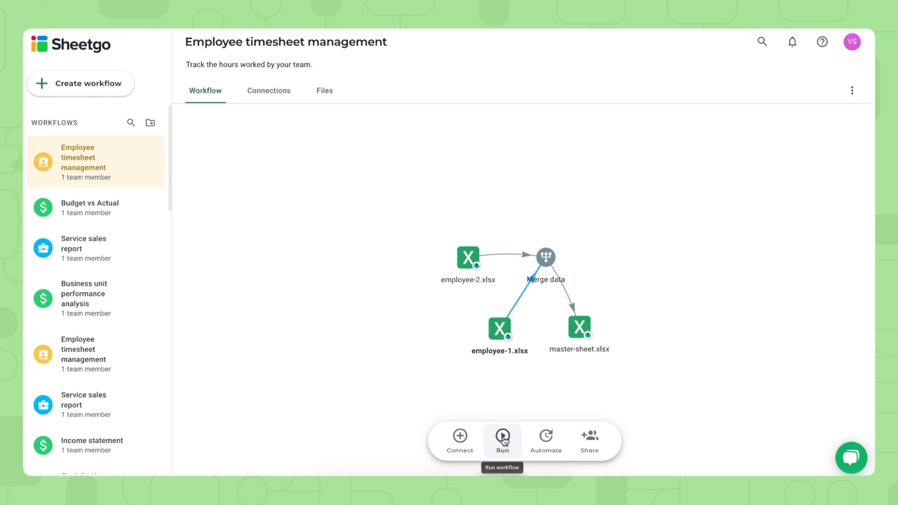
pyautogui.moveTo(534, 322)
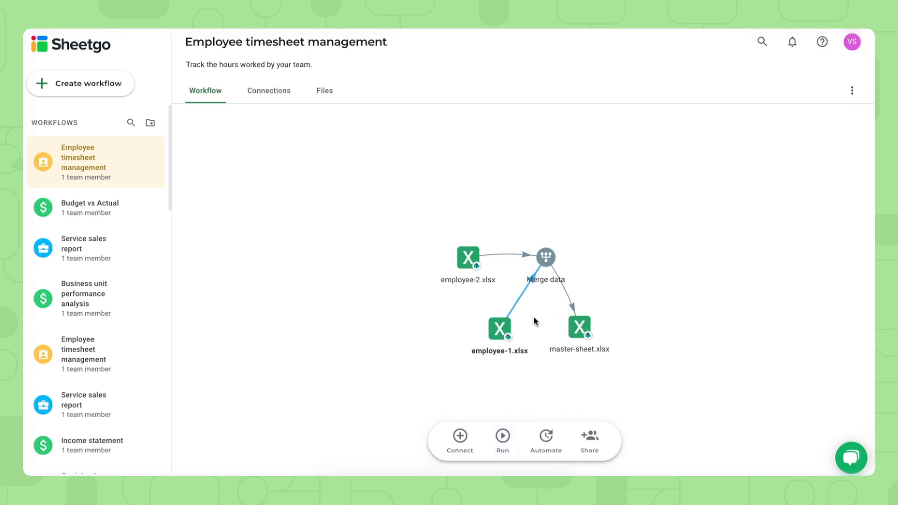
# Open the workflow's Schedule settings, currently daily on weekdays 3:00–4:00 PM.
pyautogui.click(545, 440)
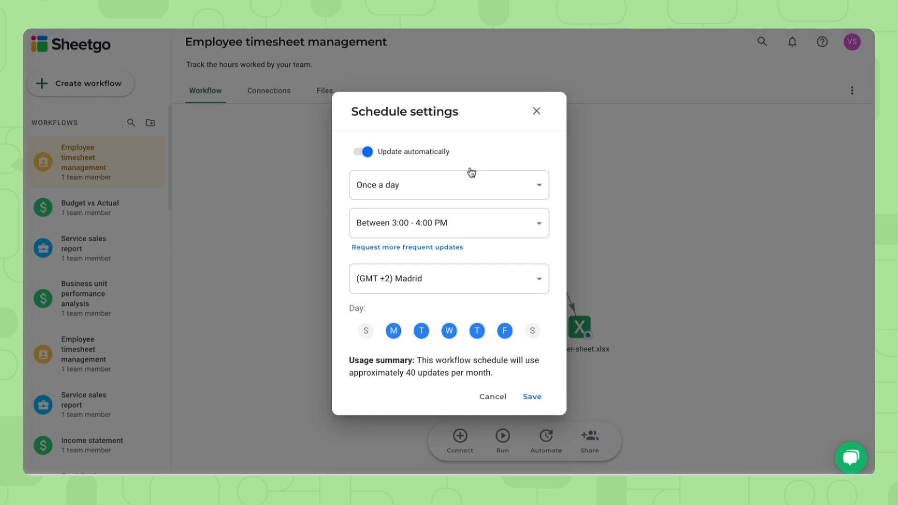
# Schedule updates for Monday, Wednesday and Friday between 8:00 and 9:00 AM, then close.
pyautogui.click(421, 331)
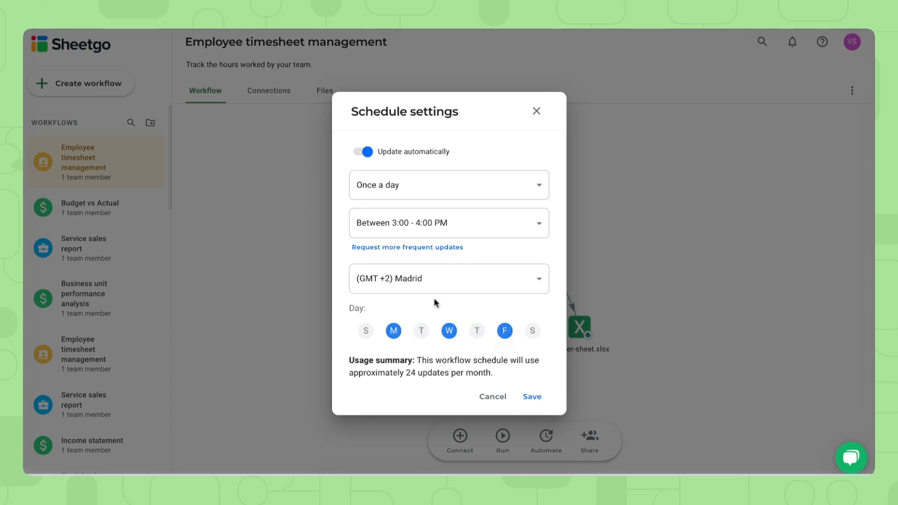
pyautogui.moveTo(430, 309)
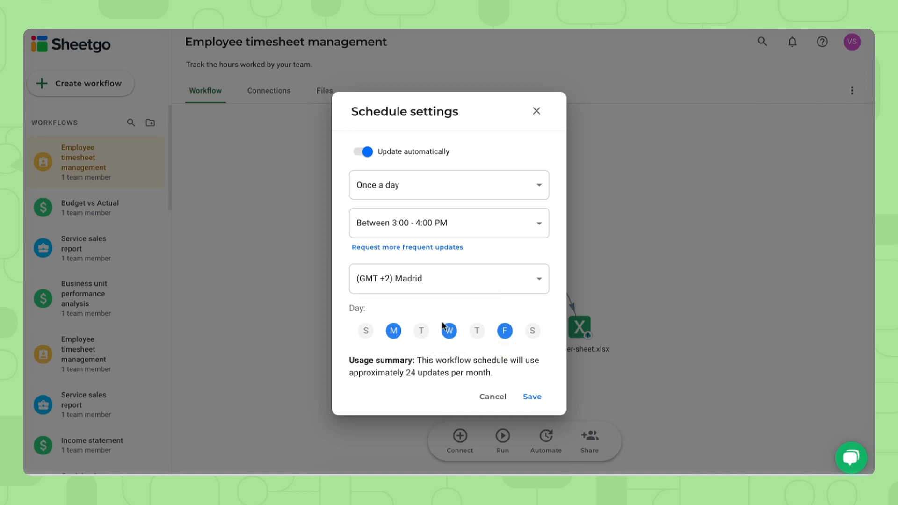
pyautogui.click(448, 223)
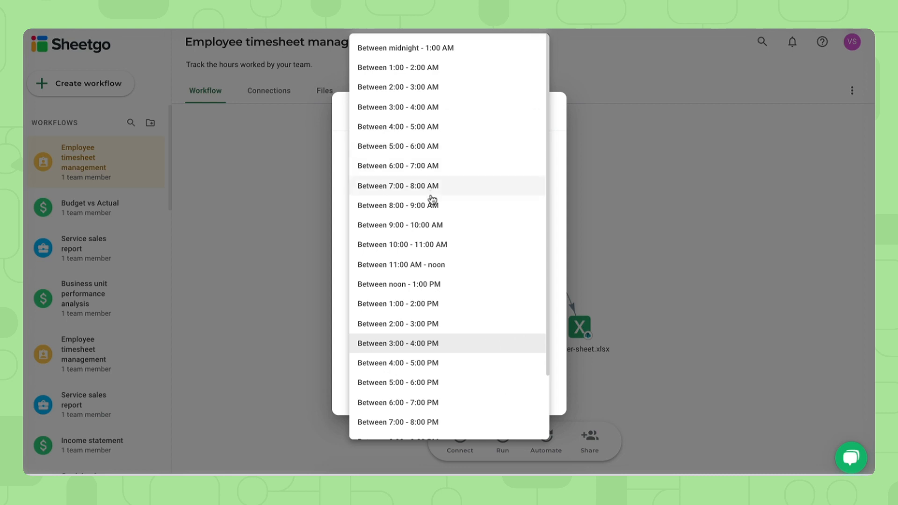
pyautogui.click(396, 204)
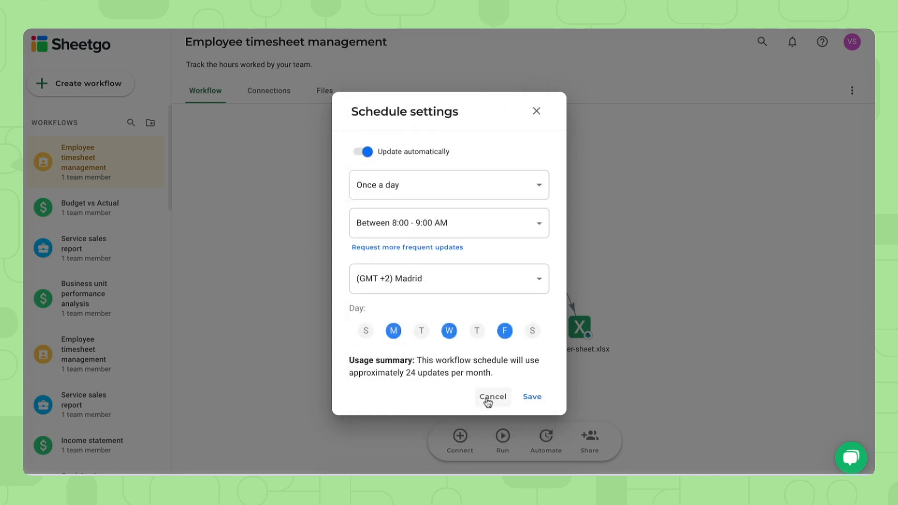
pyautogui.click(491, 397)
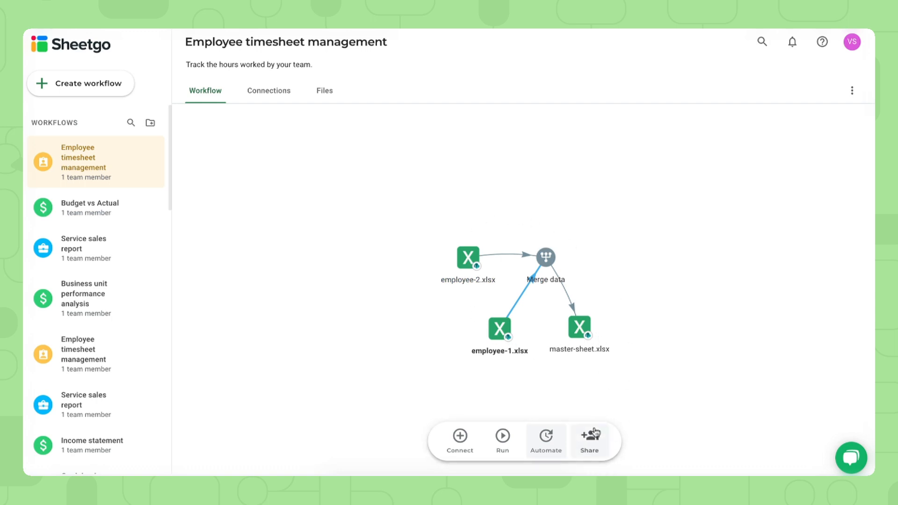
pyautogui.moveTo(590, 440)
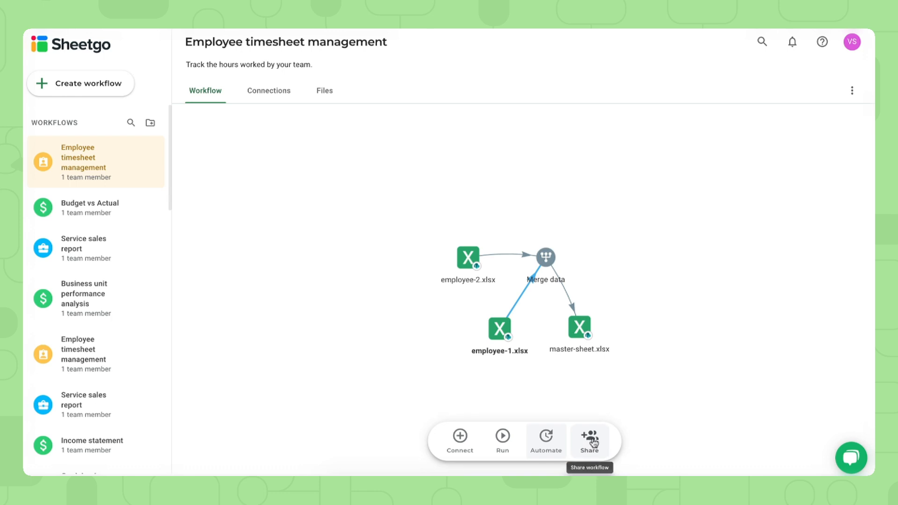
pyautogui.moveTo(657, 272)
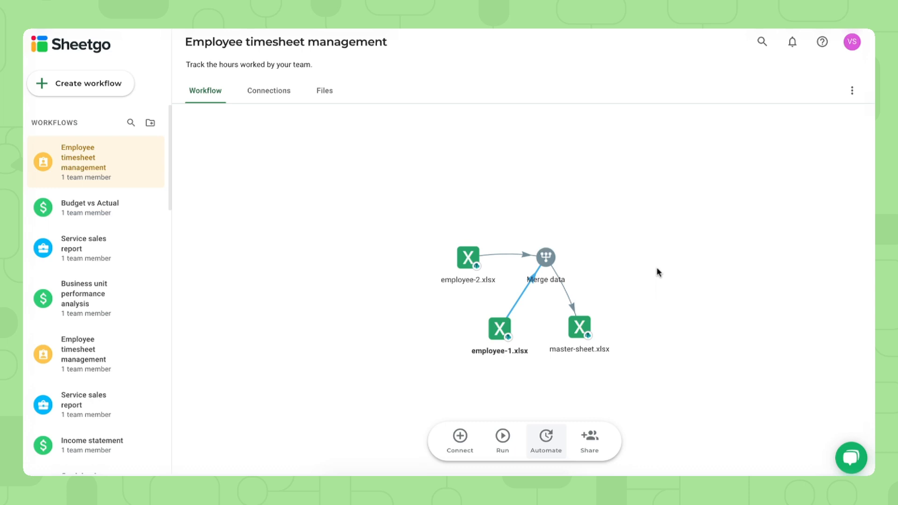